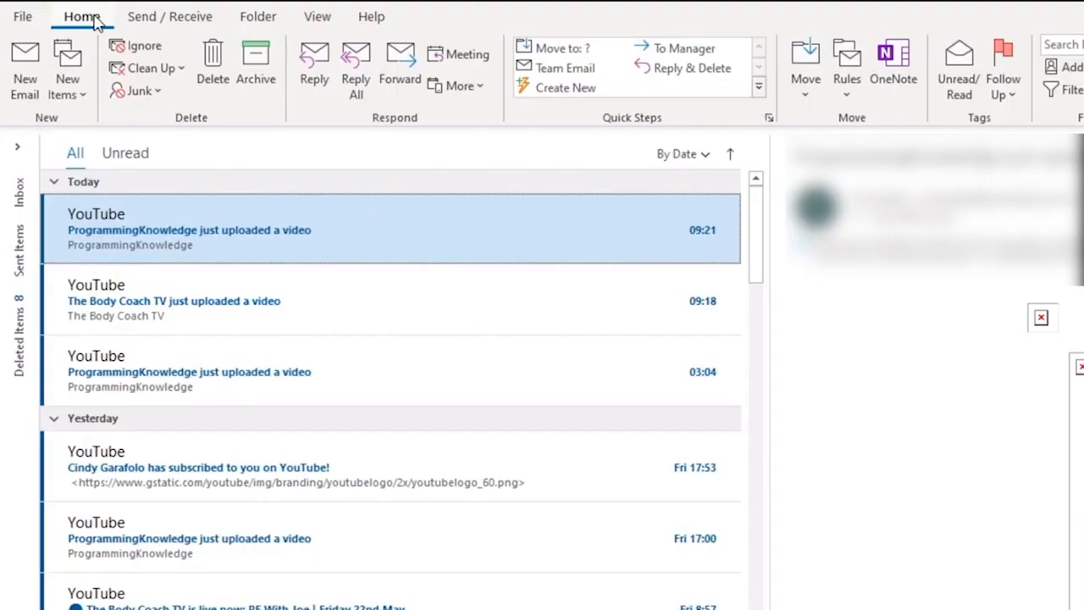
mouse_move(317, 17)
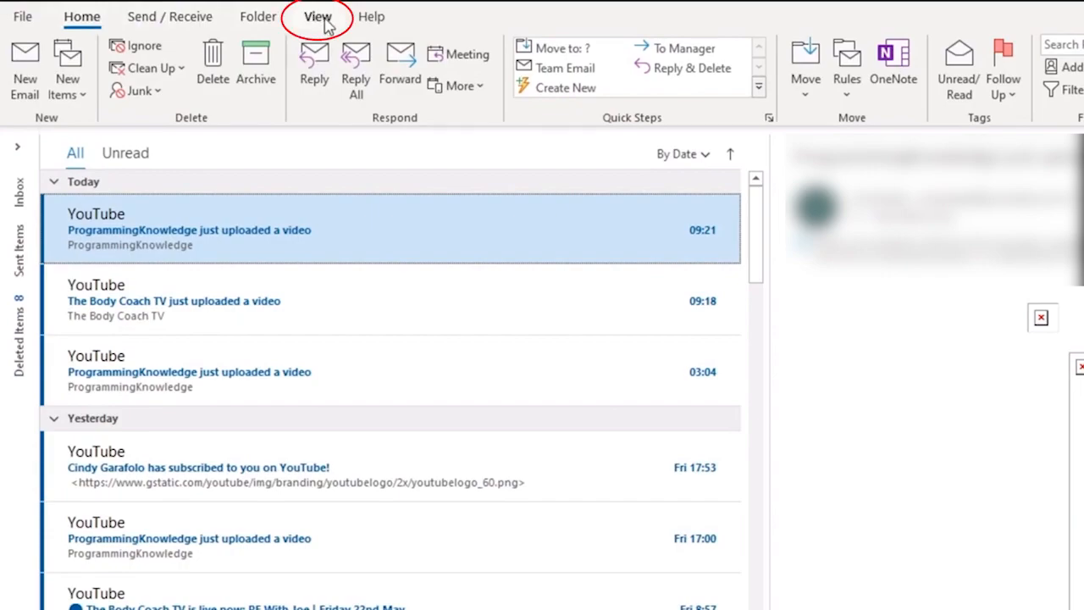
Reset the mail folder's view to its default layout from the View ribbon.
click(328, 17)
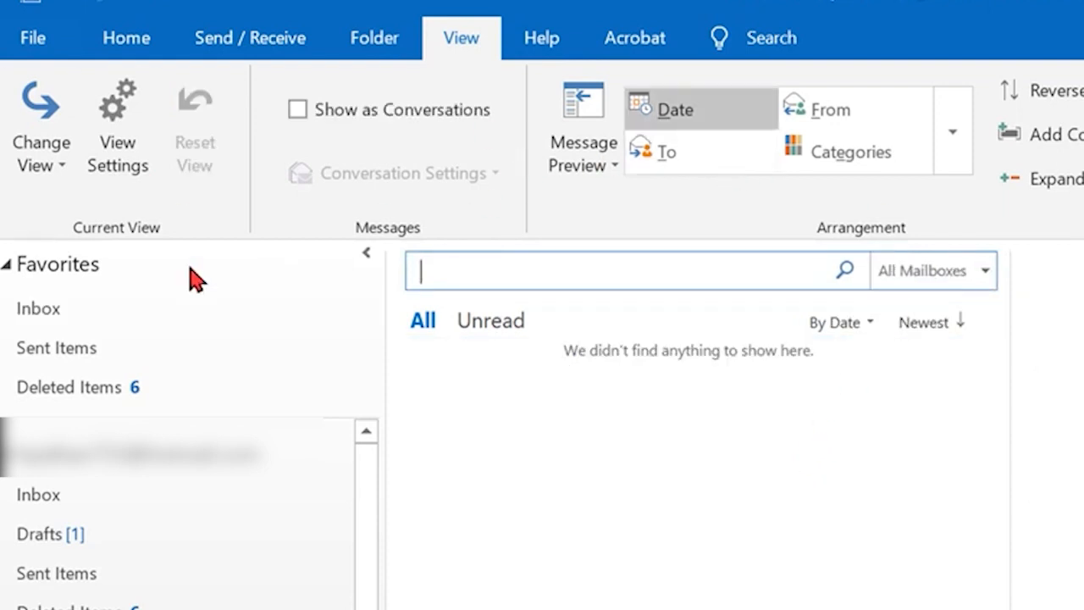
click(41, 127)
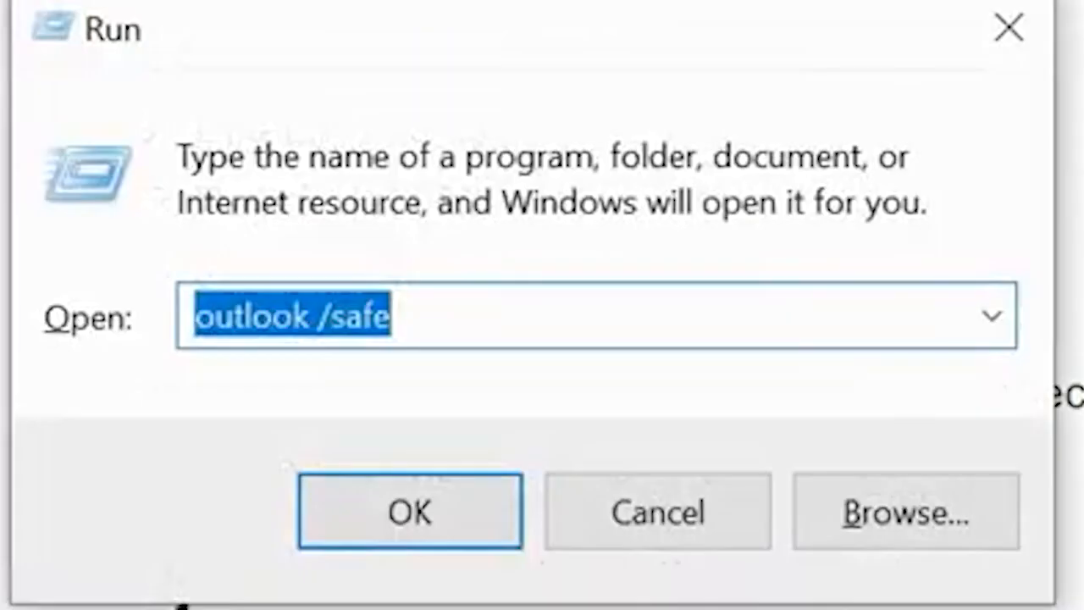
Run the command outlook /safe to start Outlook in safe mode.
text(ou)
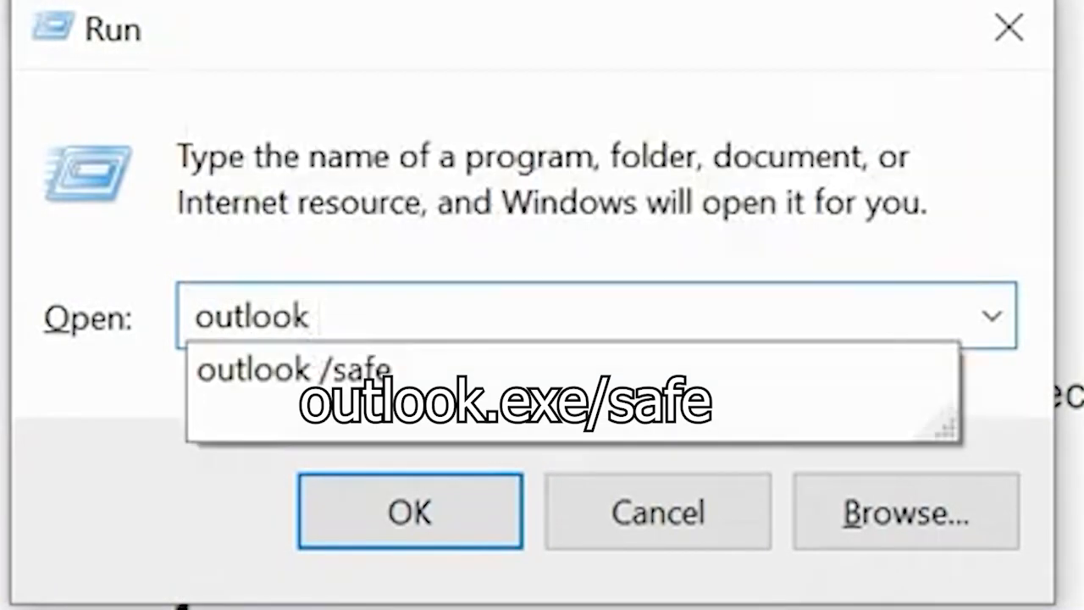
click(409, 512)
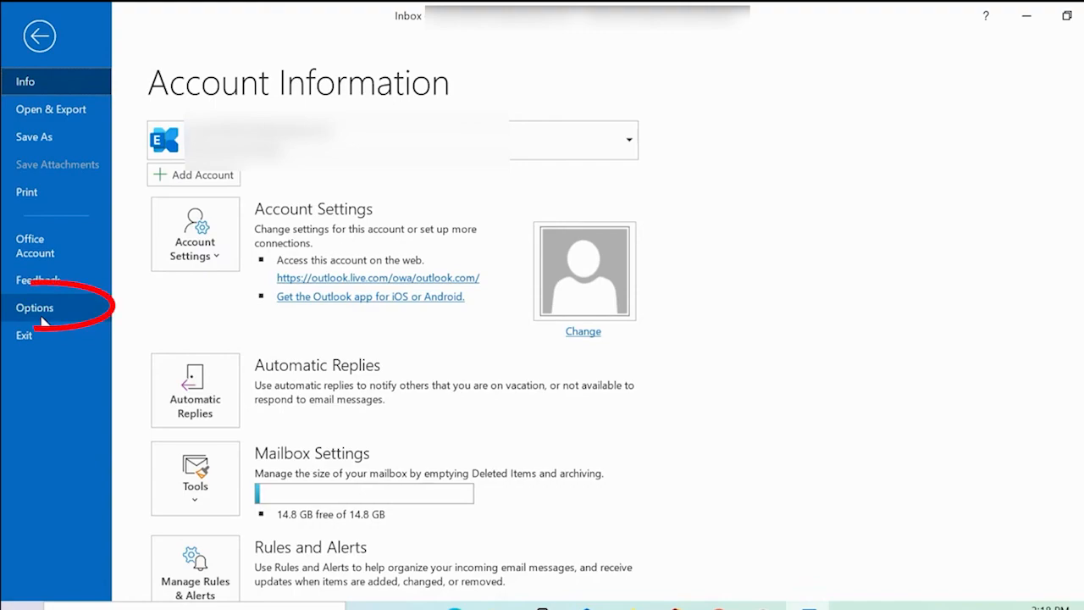
Uncheck every COM add-in in Outlook Options so none load at startup.
click(34, 308)
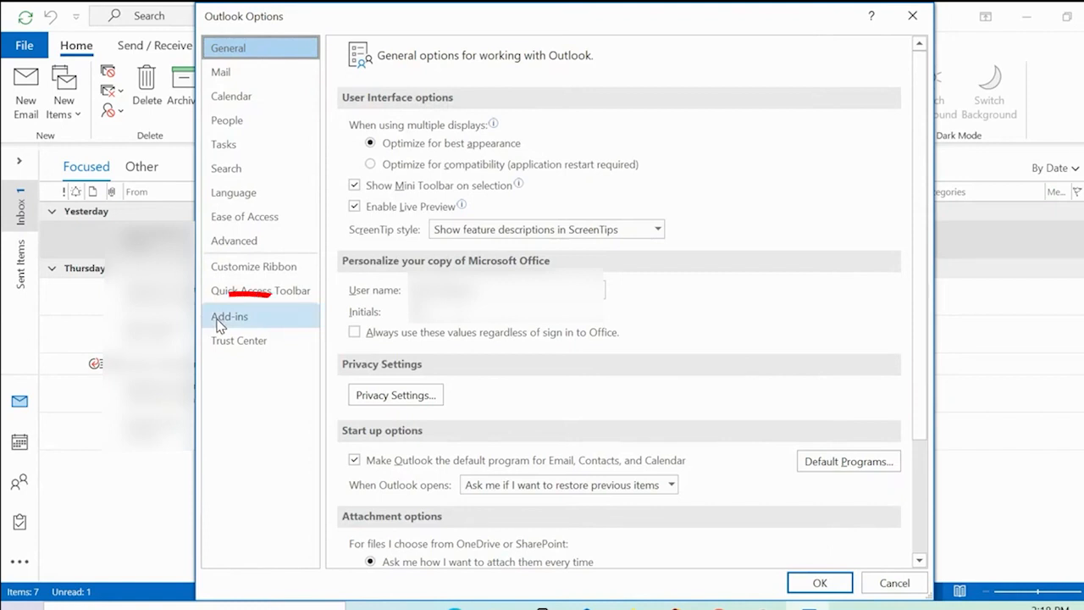
click(229, 317)
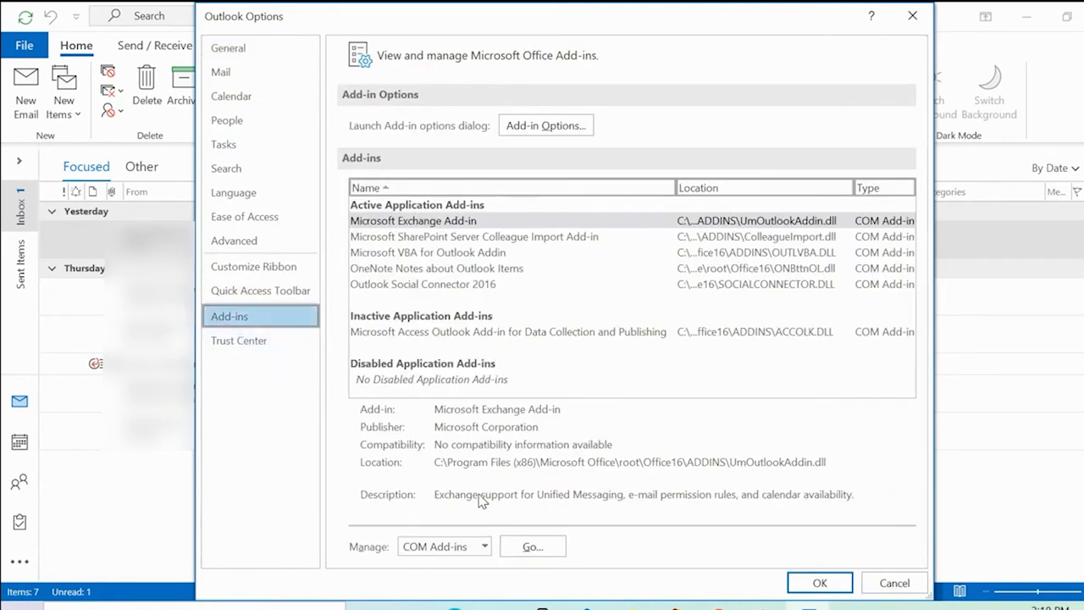
click(481, 546)
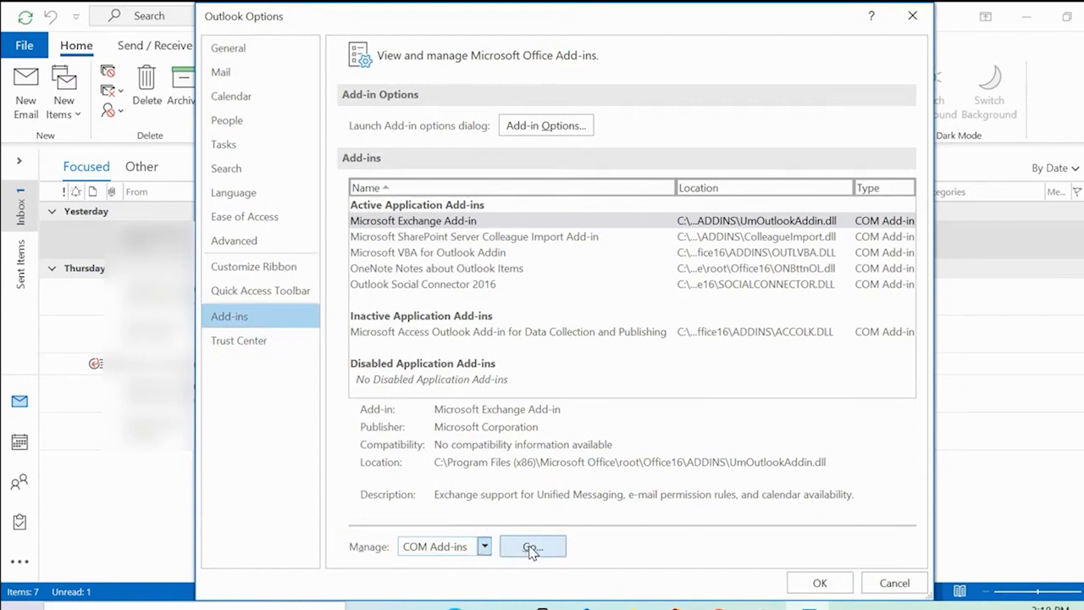
click(532, 546)
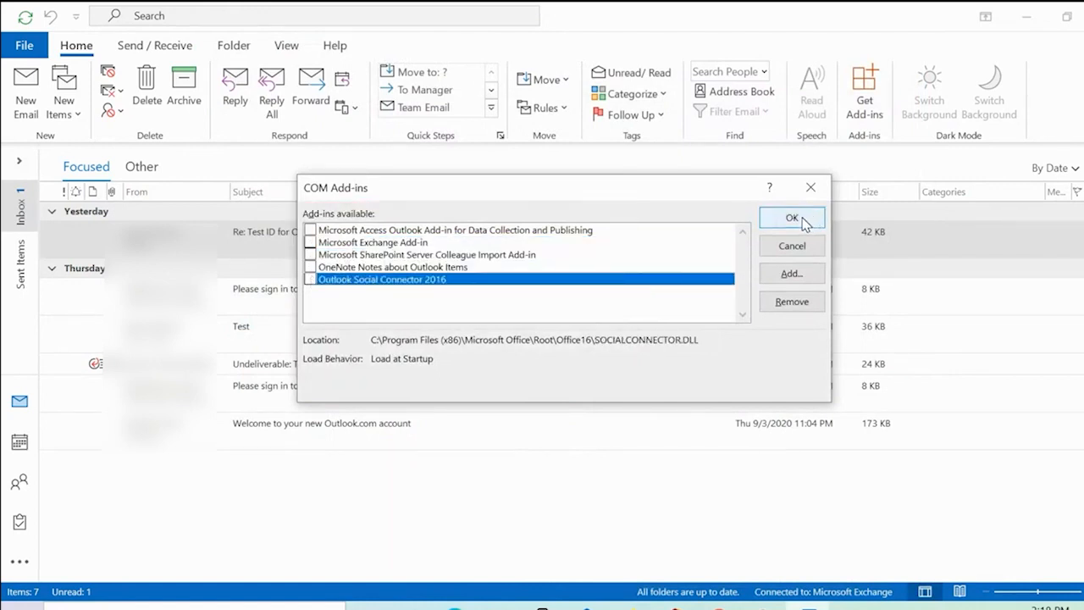
click(791, 217)
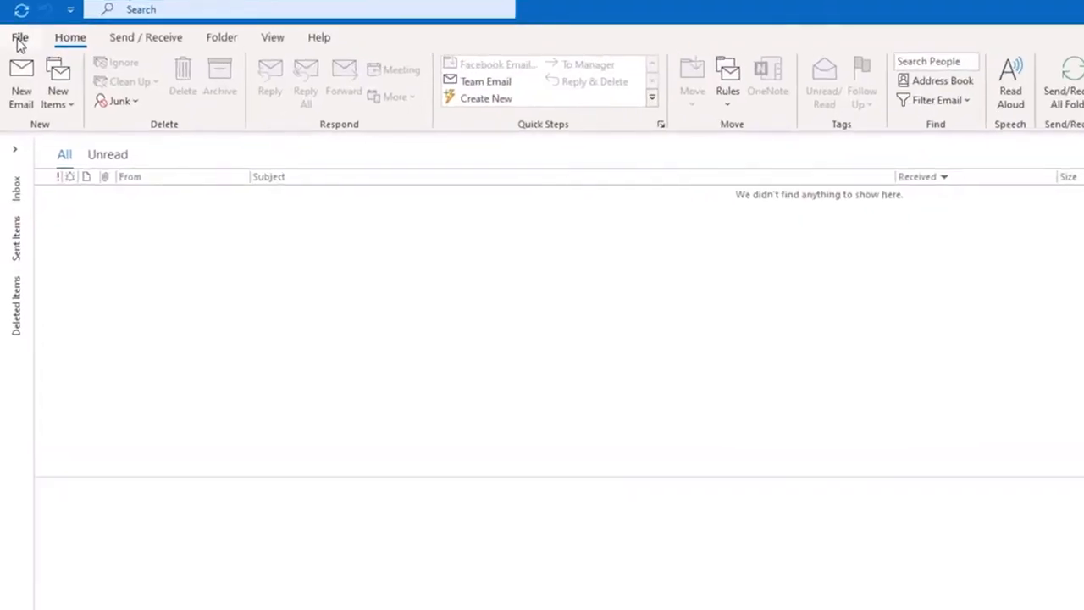
Check Office Account for the installed version and start the Update Now check.
click(24, 37)
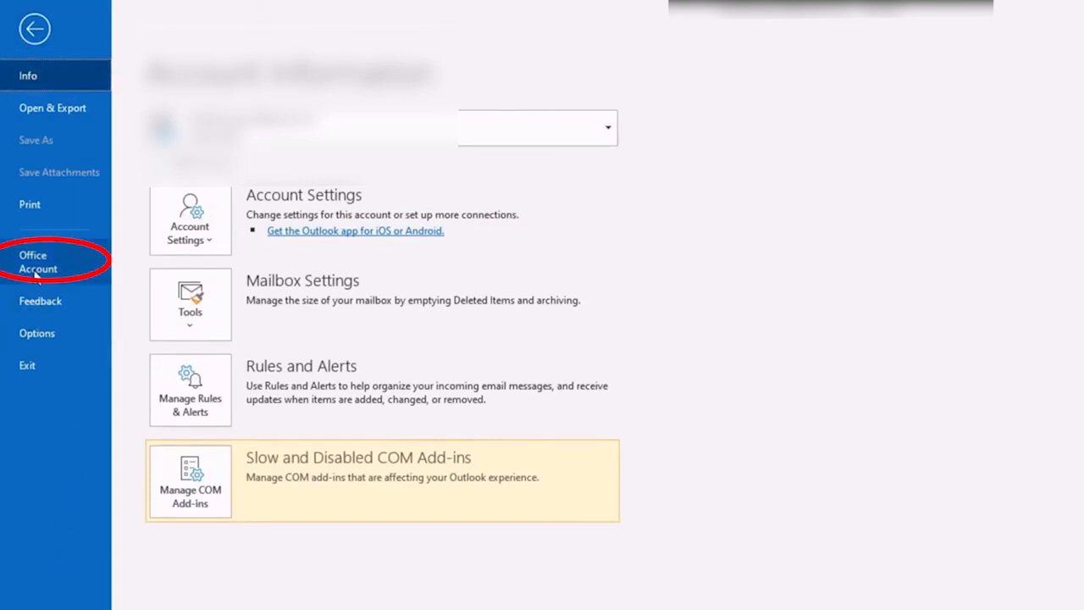
click(37, 261)
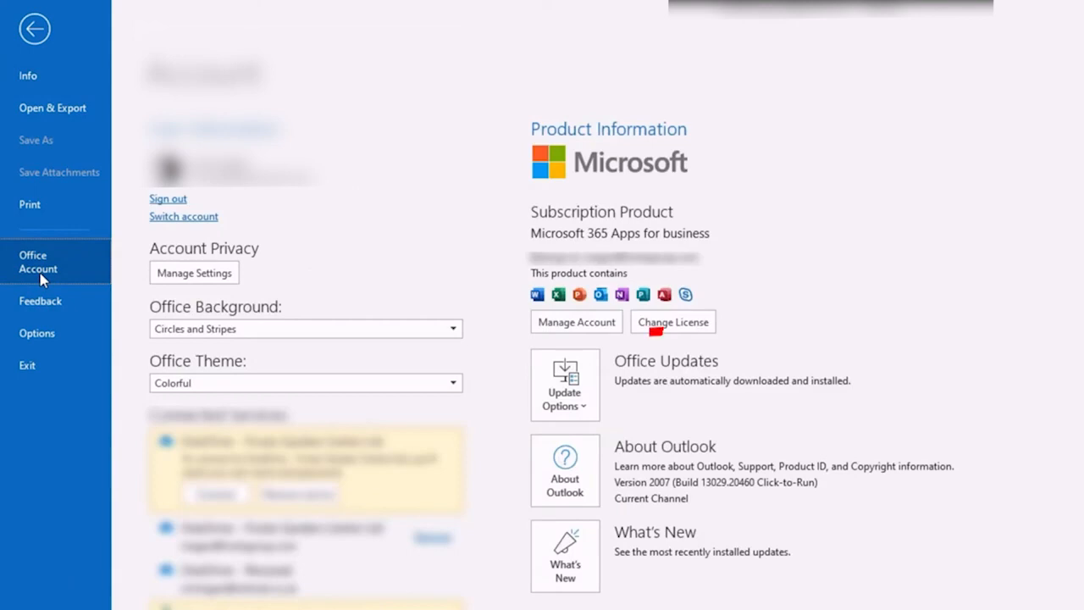
mouse_move(742, 166)
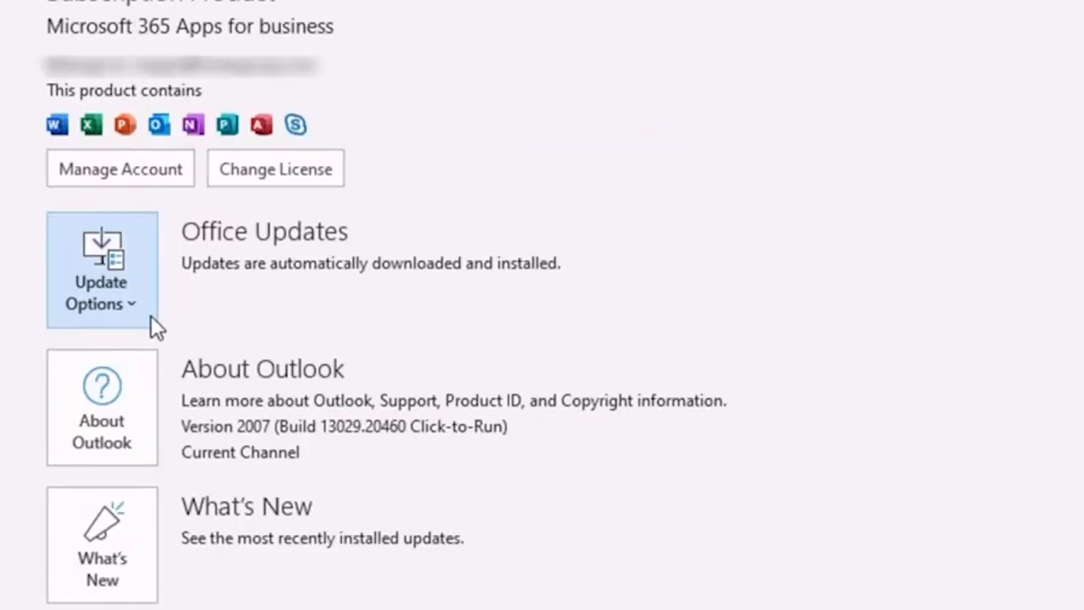
click(100, 291)
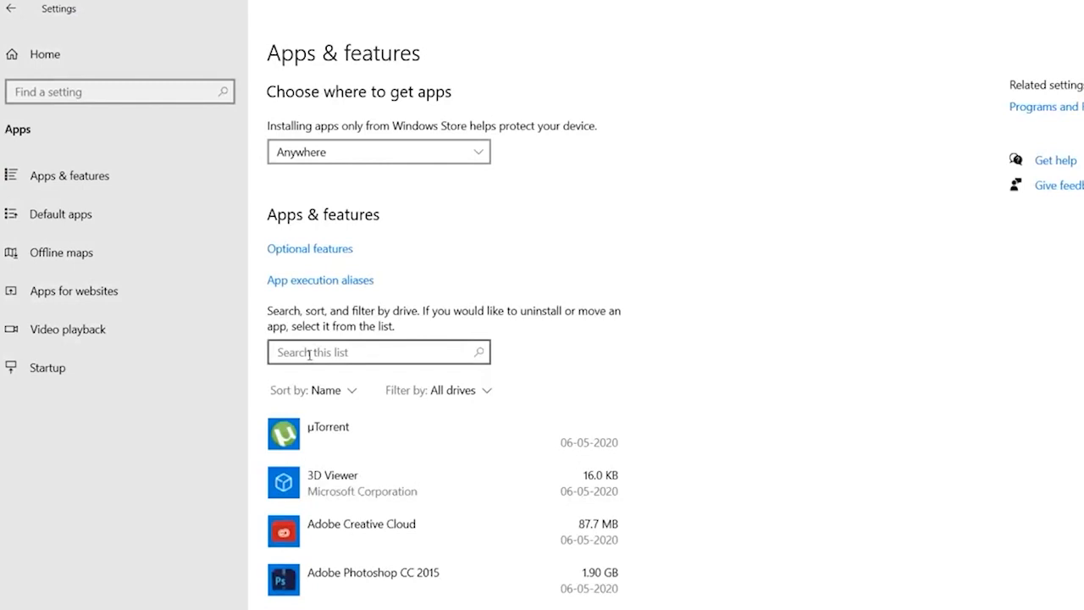
Run a Quick Repair of Microsoft Office Home and Student 2016 from Apps & features.
text(office)
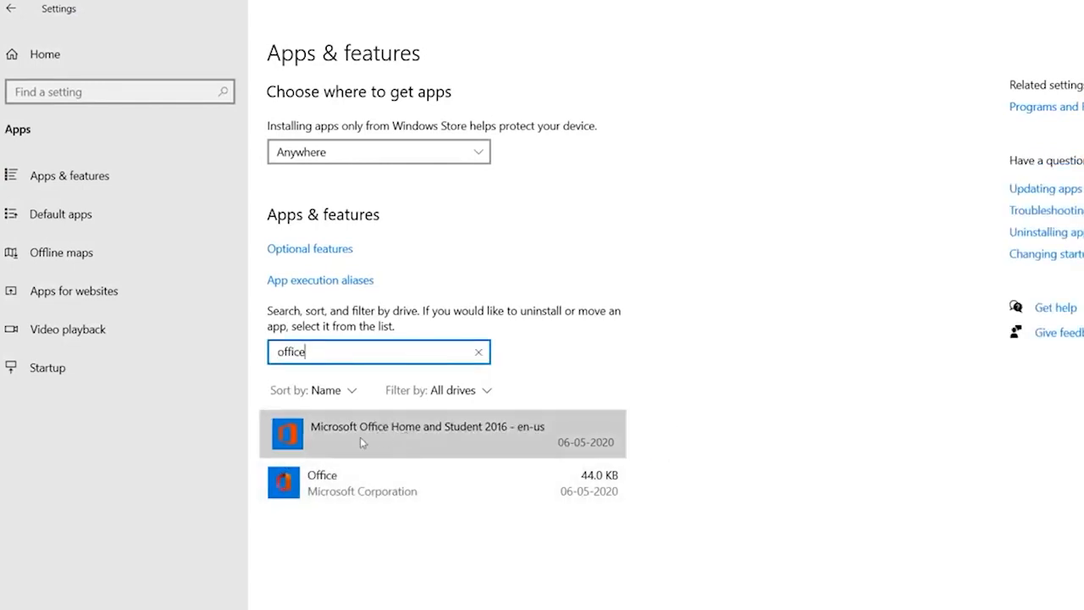
click(426, 427)
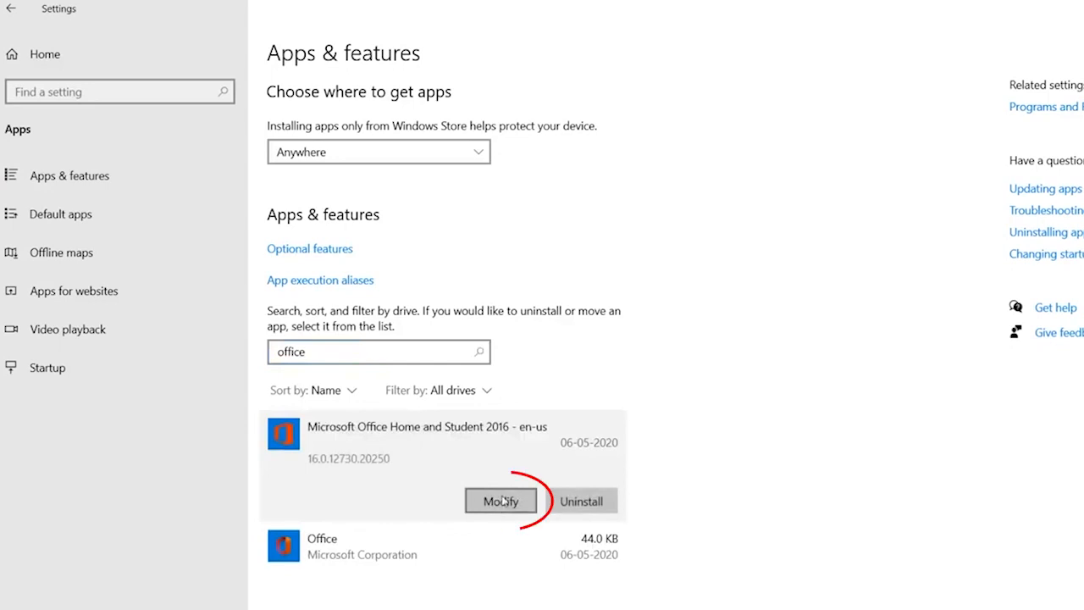
click(500, 500)
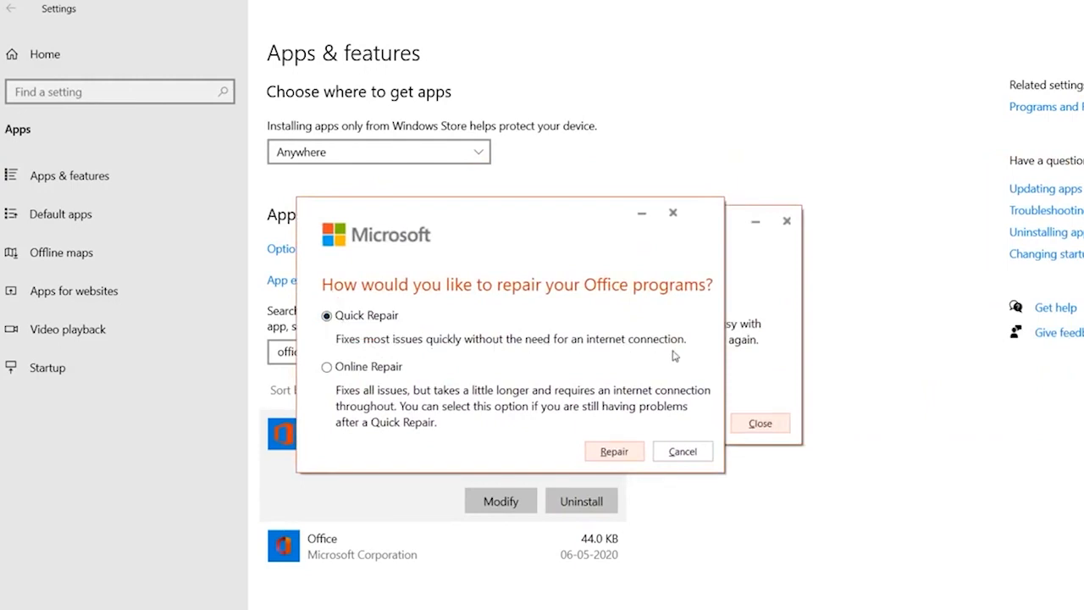
click(613, 450)
text(control)
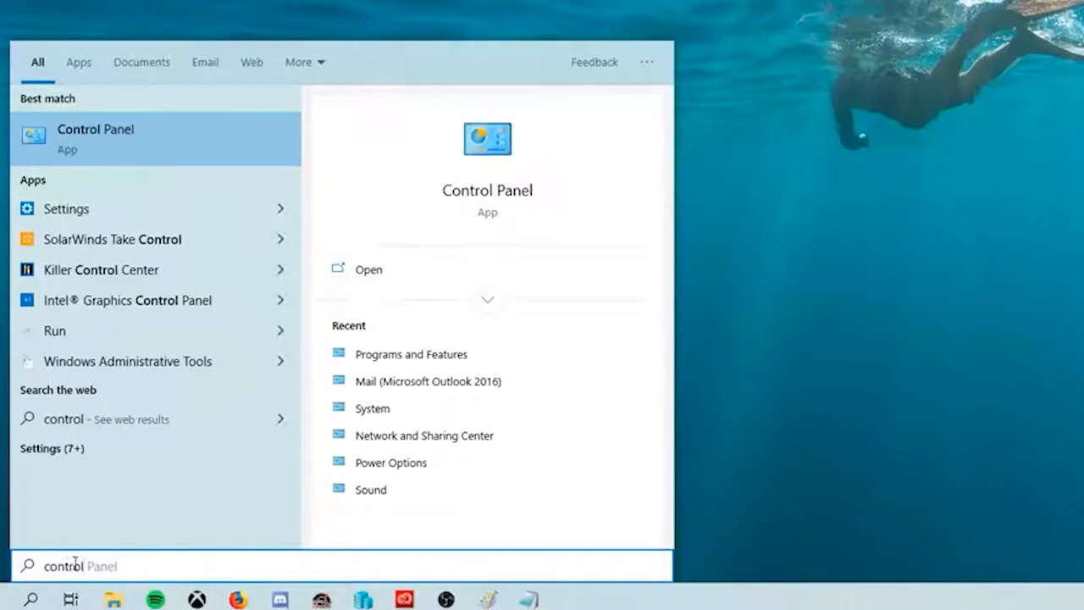
Show Control Panel items as small icons to reach Mail (Microsoft Outlook 2016).
click(95, 139)
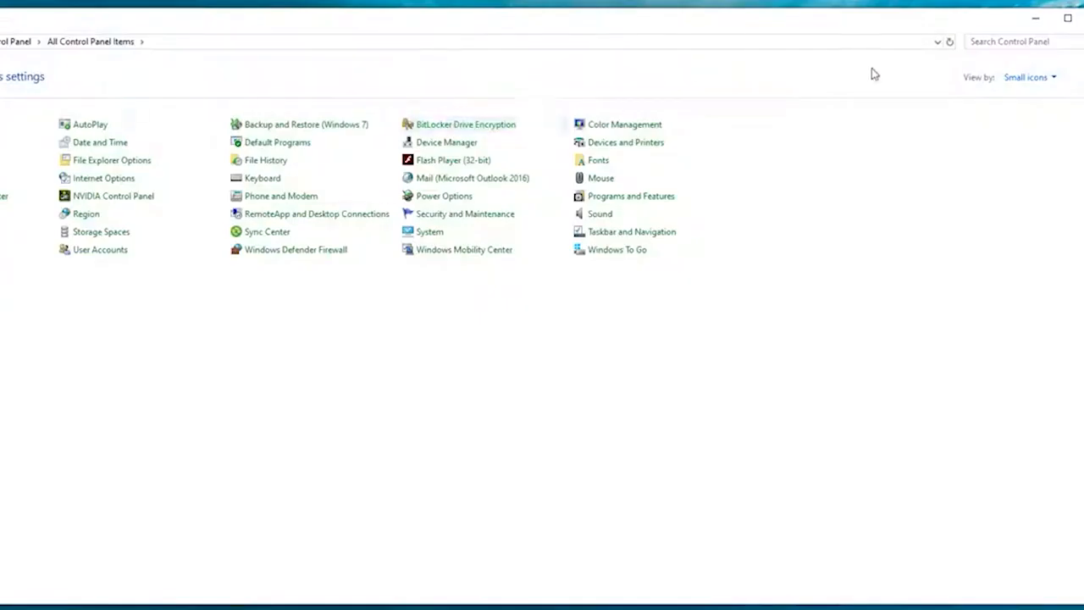
click(1030, 74)
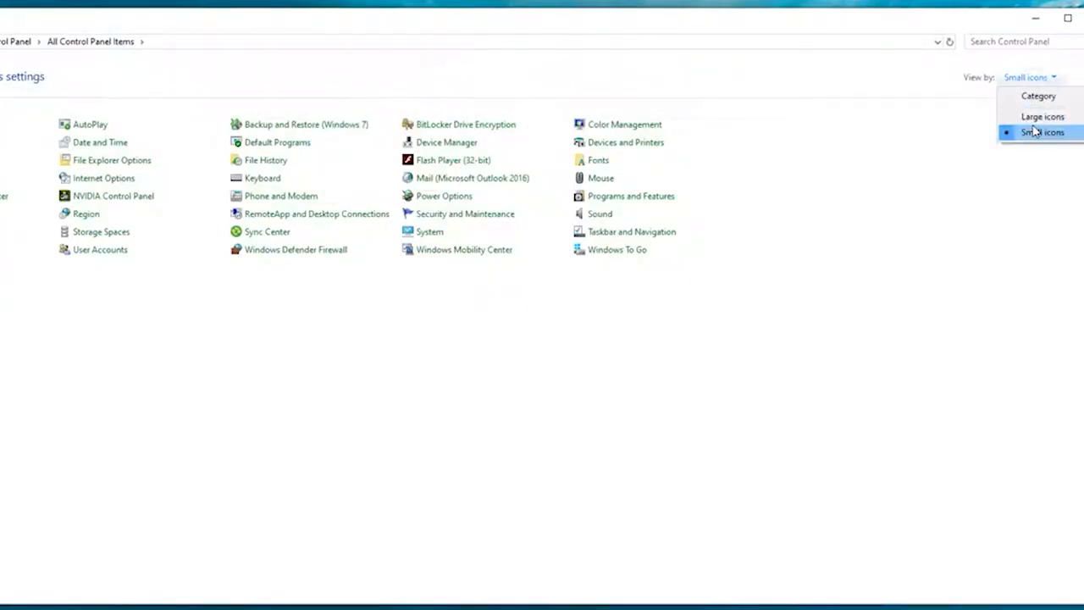
click(1042, 132)
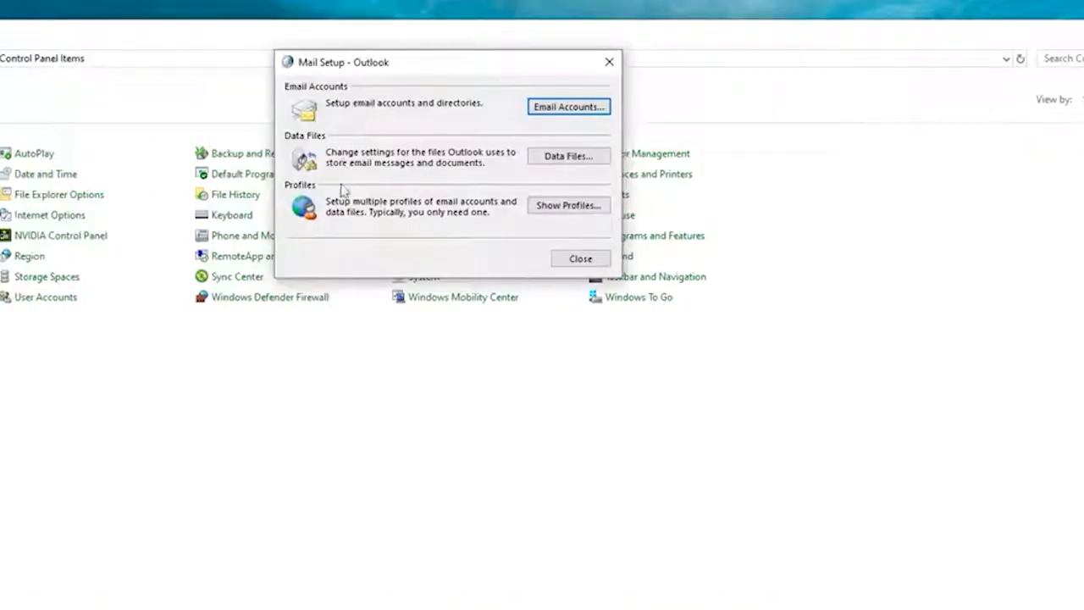
Add a new mail profile named test and set Outlook to always use it.
click(579, 258)
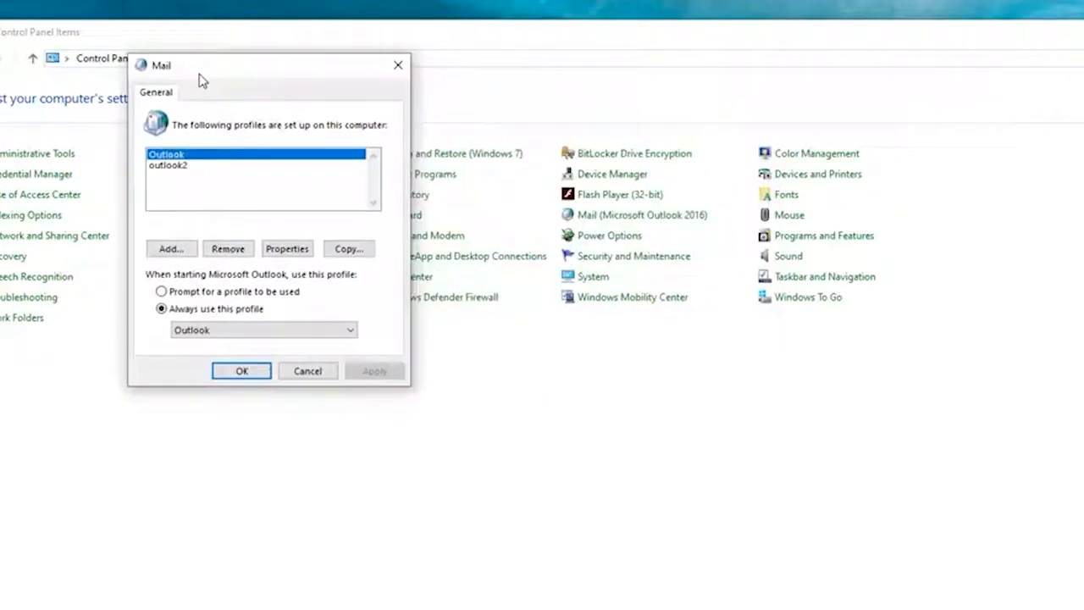
click(171, 247)
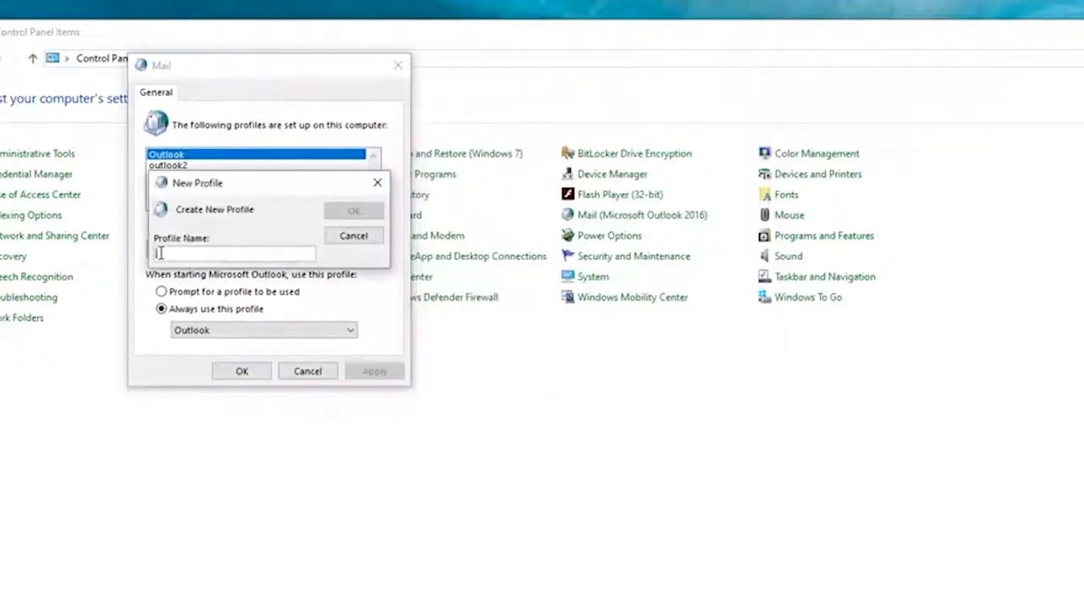
mouse_move(173, 255)
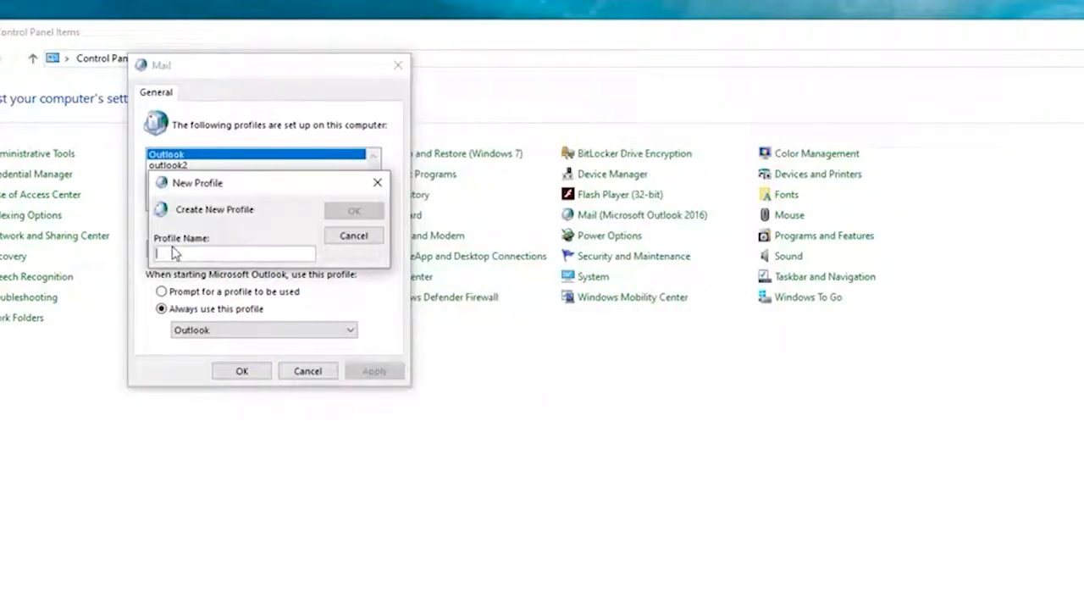
text(test)
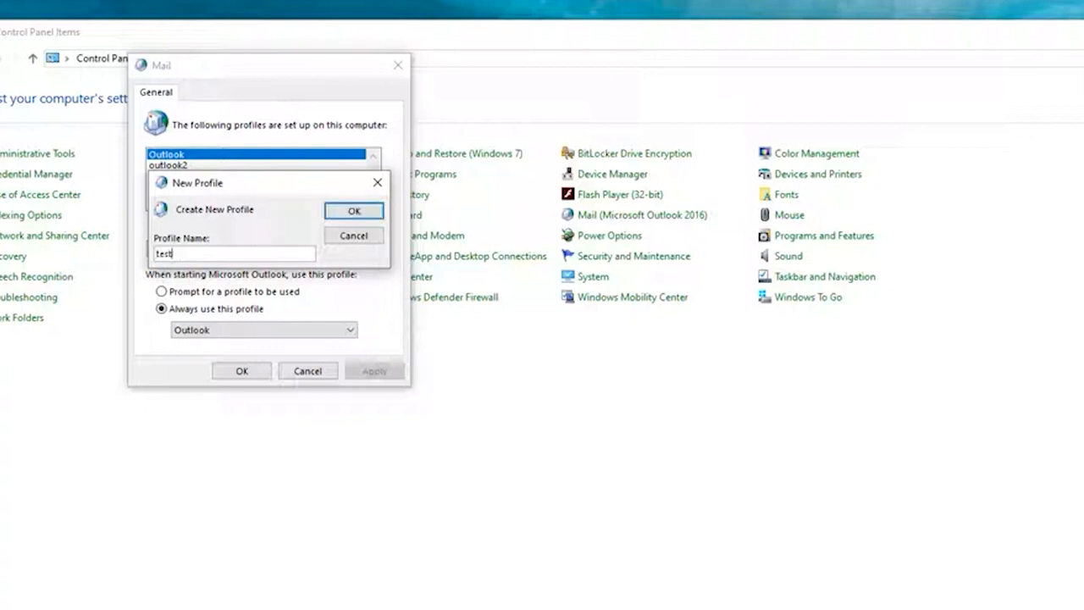
click(353, 211)
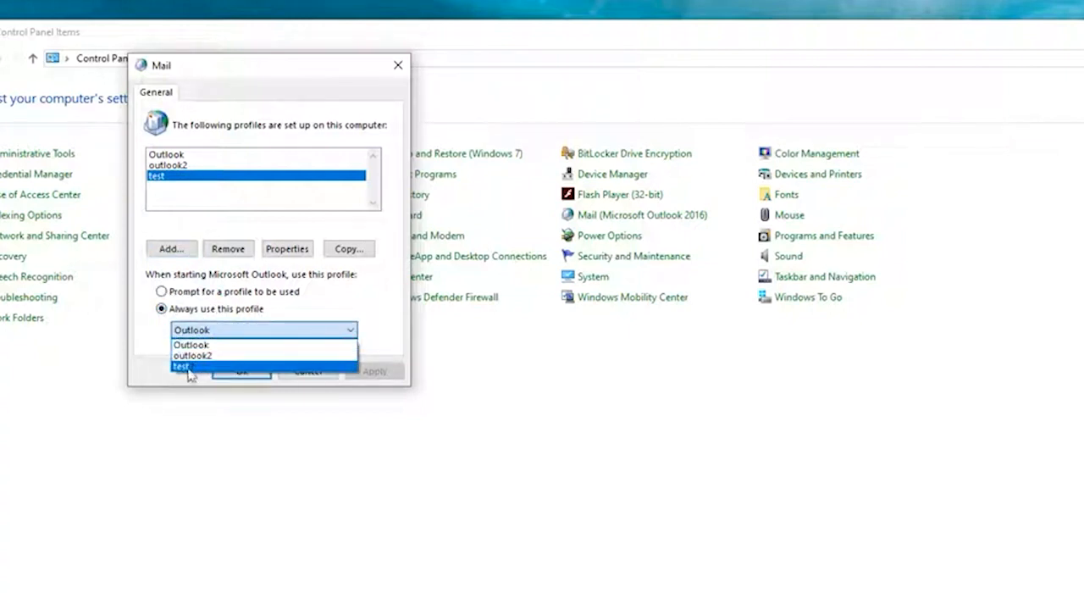
click(176, 366)
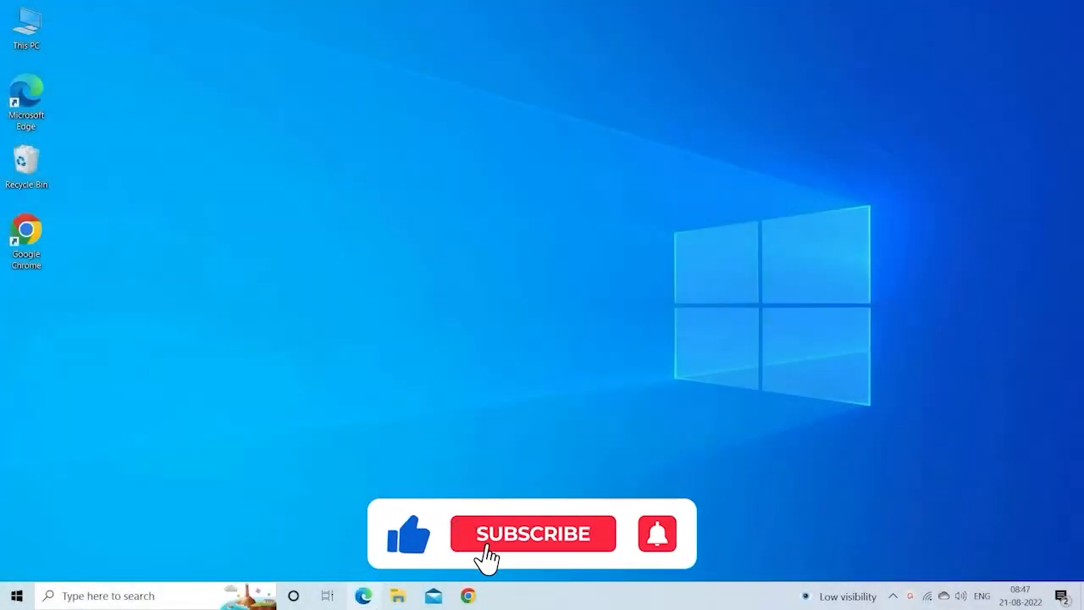
click(535, 534)
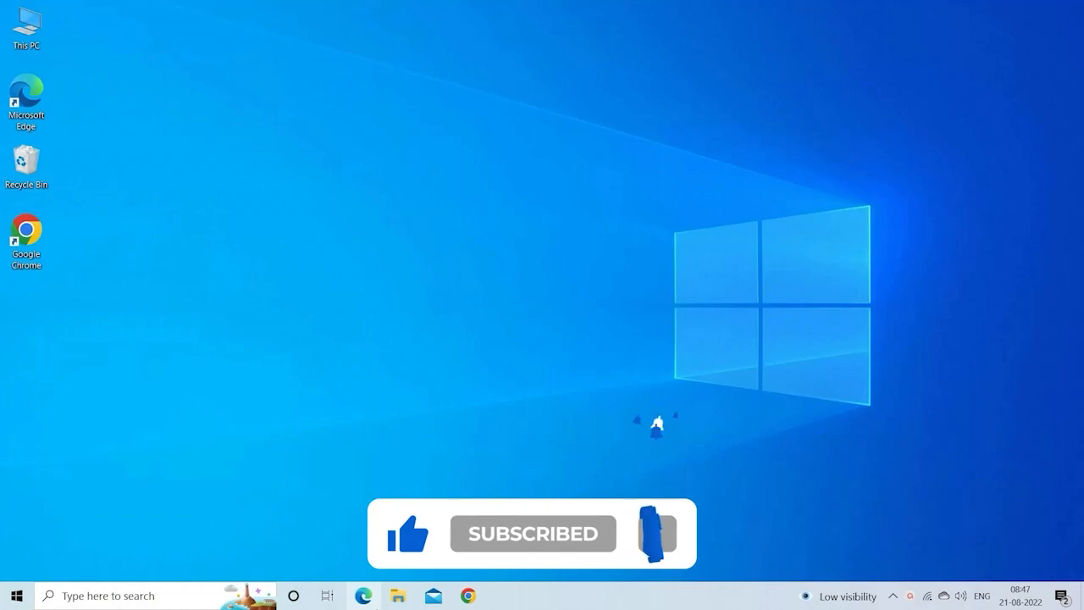